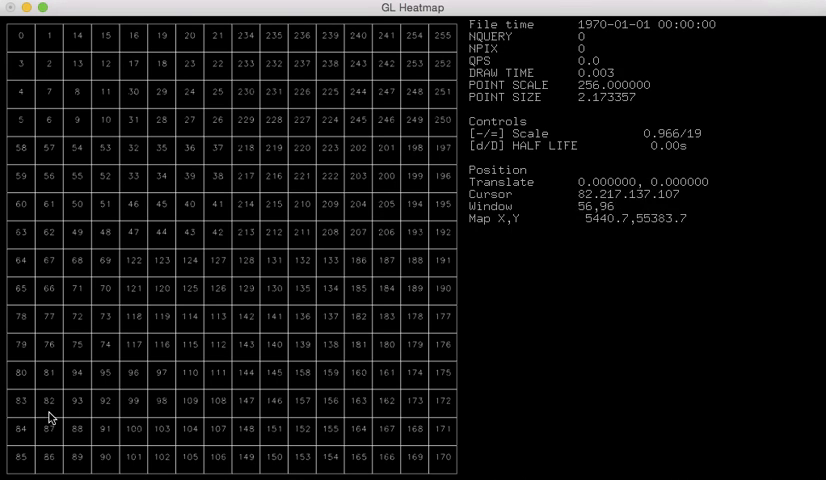
{"action": "mouse_move", "coordinate": [447, 196]}
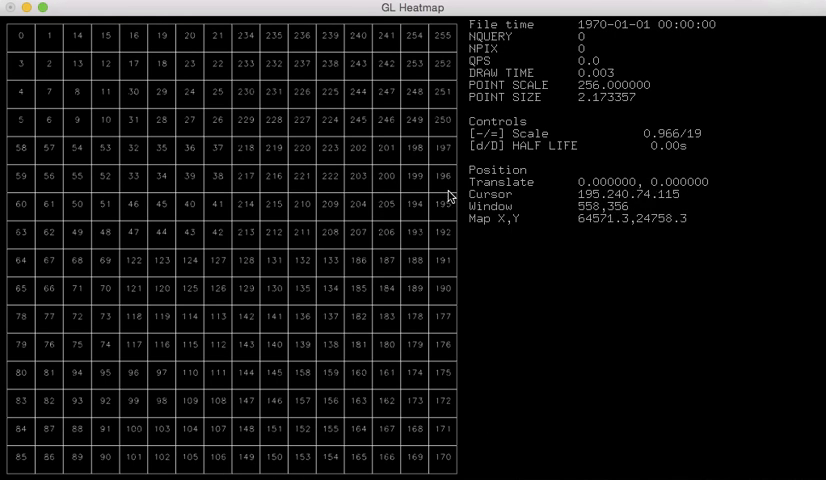
{"action": "mouse_move", "coordinate": [450, 186]}
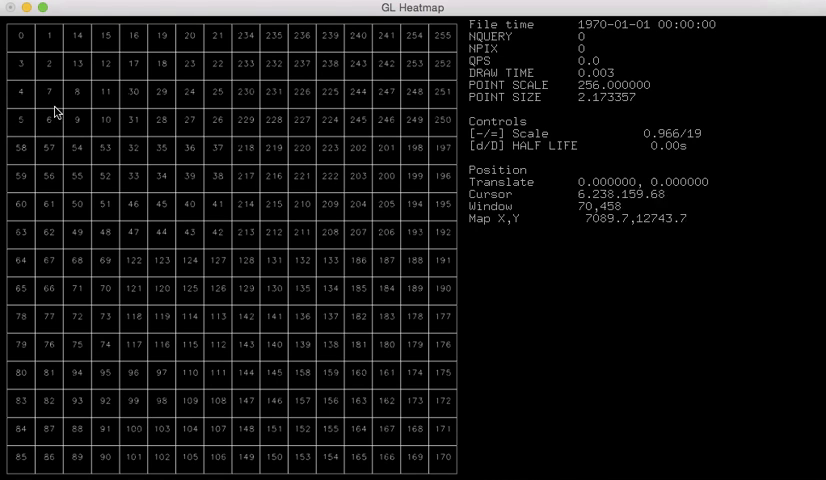
{"action": "mouse_move", "coordinate": [105, 106]}
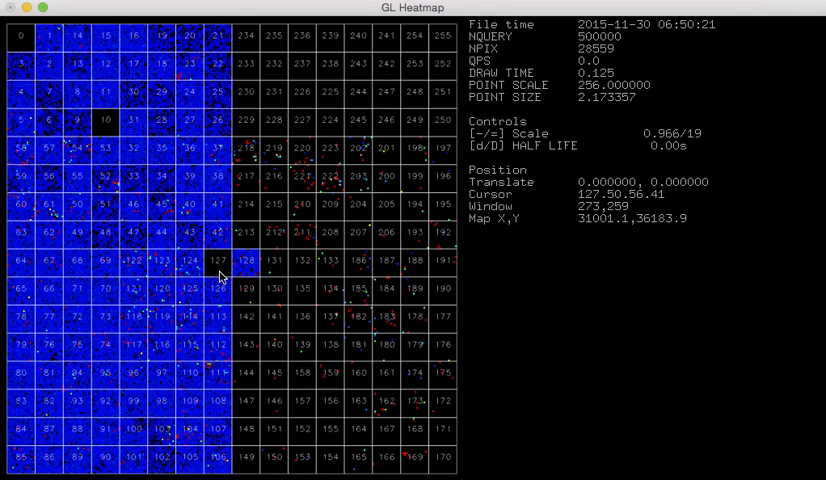
{"action": "mouse_move", "coordinate": [251, 273]}
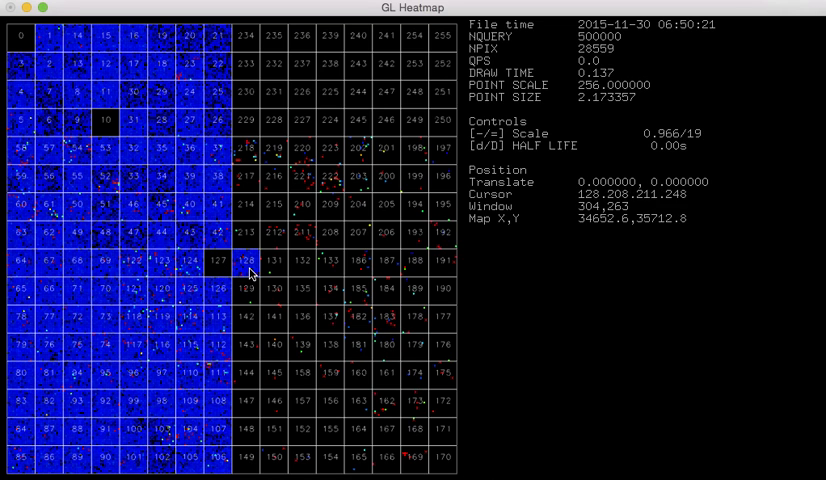
{"action": "mouse_move", "coordinate": [252, 272]}
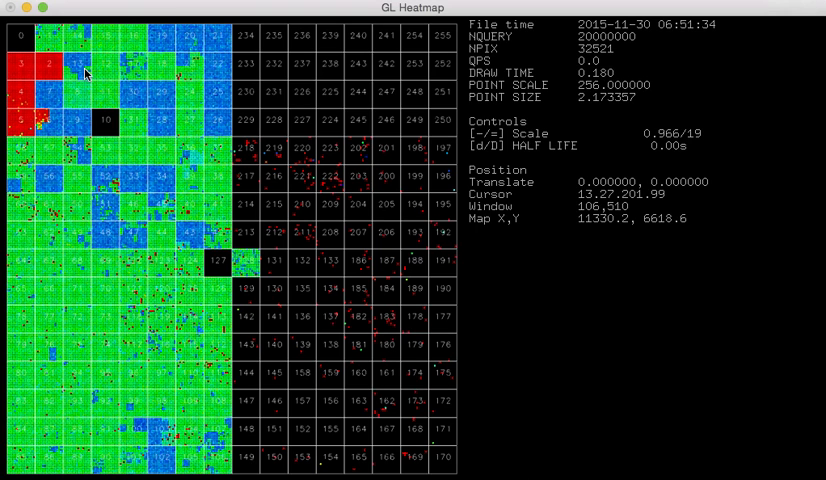
{"action": "mouse_move", "coordinate": [83, 74]}
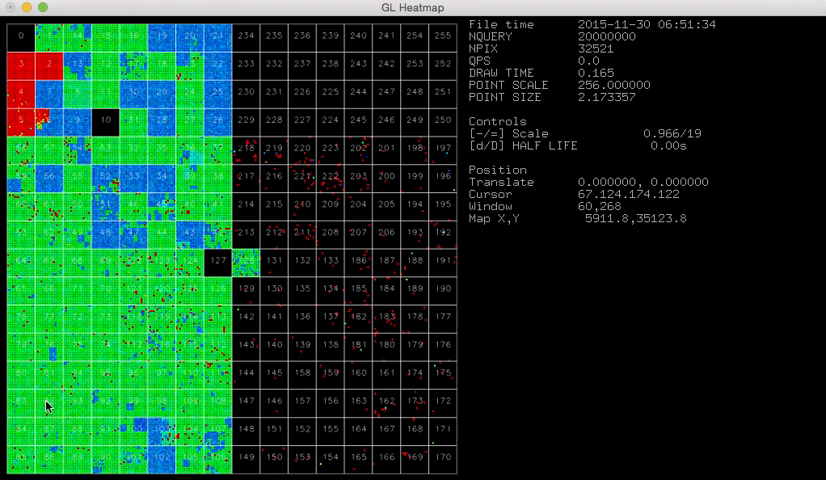
{"action": "mouse_move", "coordinate": [130, 345]}
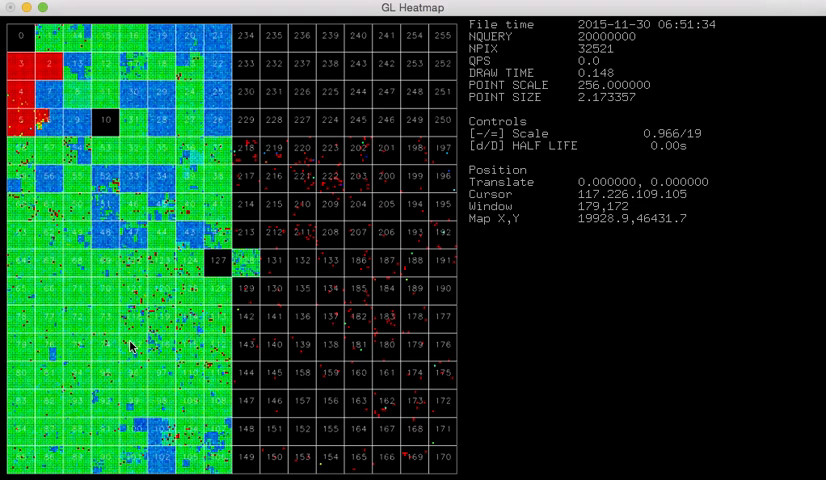
{"action": "mouse_move", "coordinate": [232, 40]}
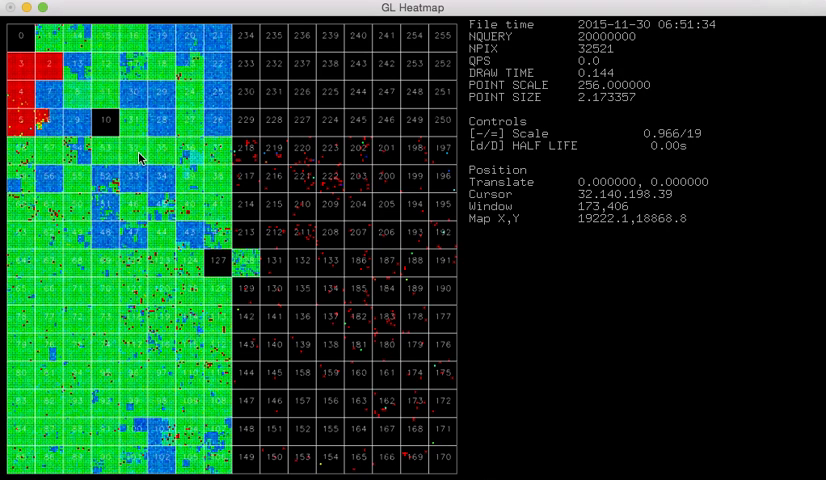
{"action": "mouse_move", "coordinate": [153, 140]}
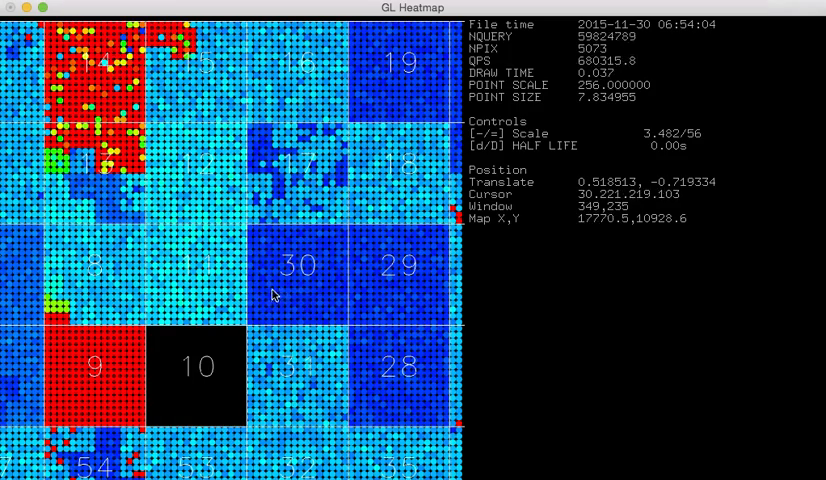
{"action": "mouse_move", "coordinate": [120, 207]}
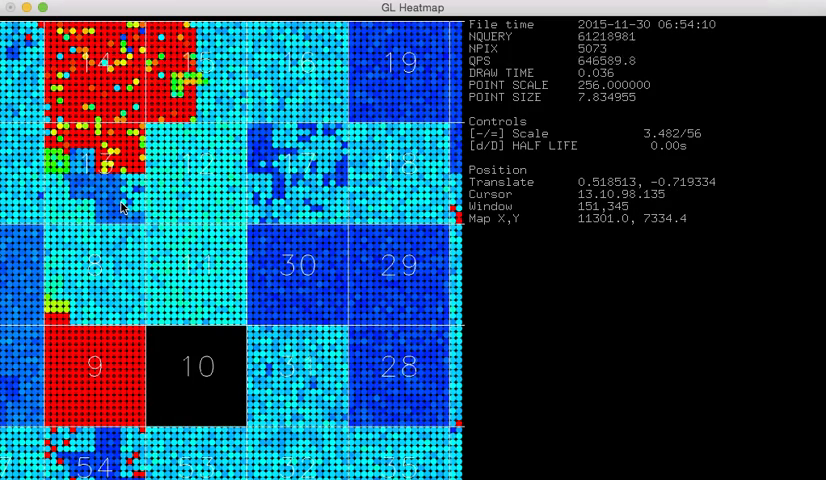